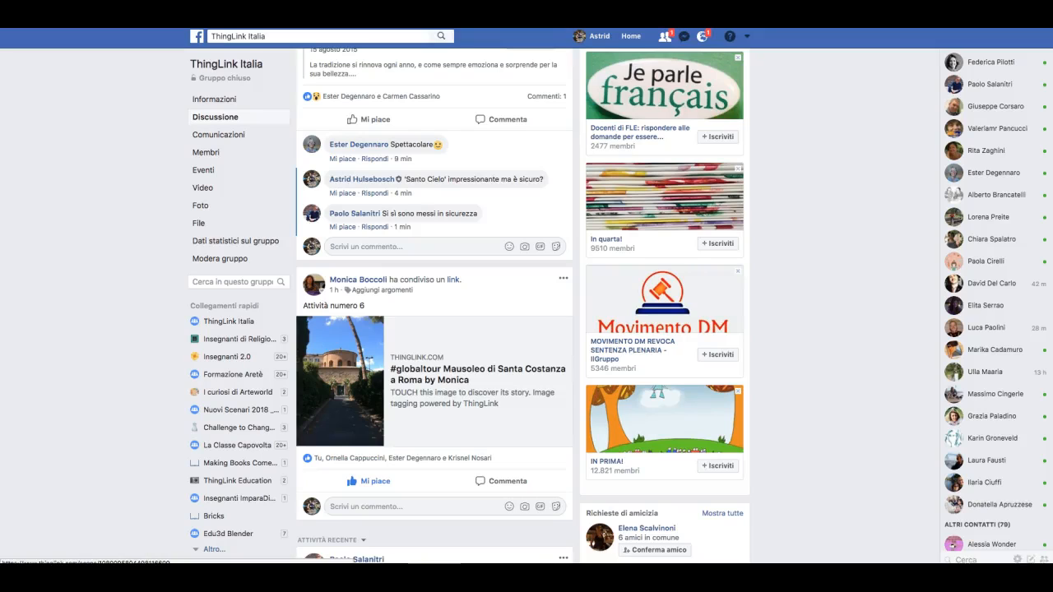
mouse_move(368, 329)
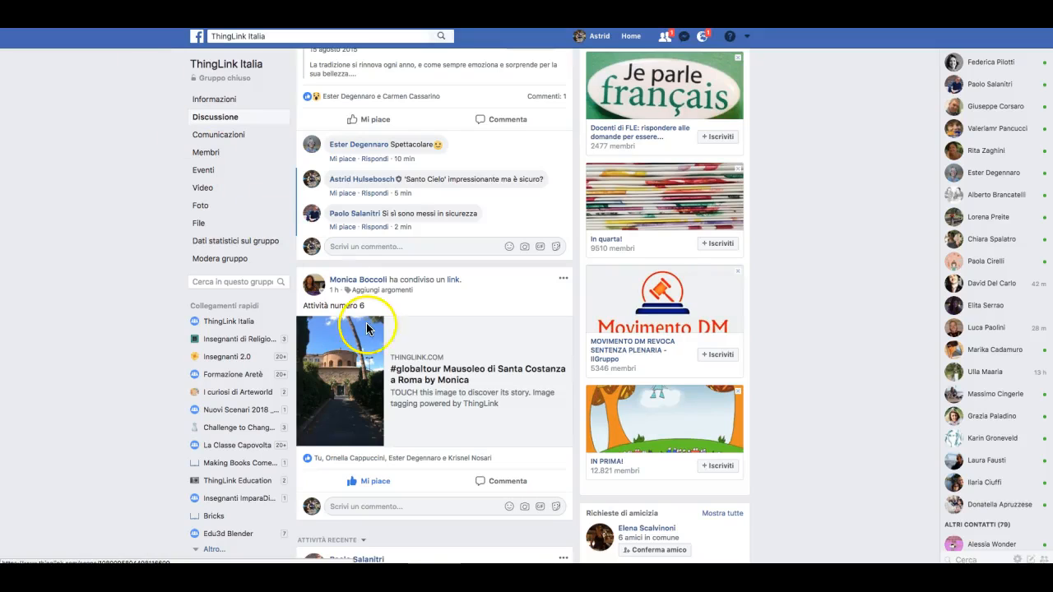
mouse_move(362, 382)
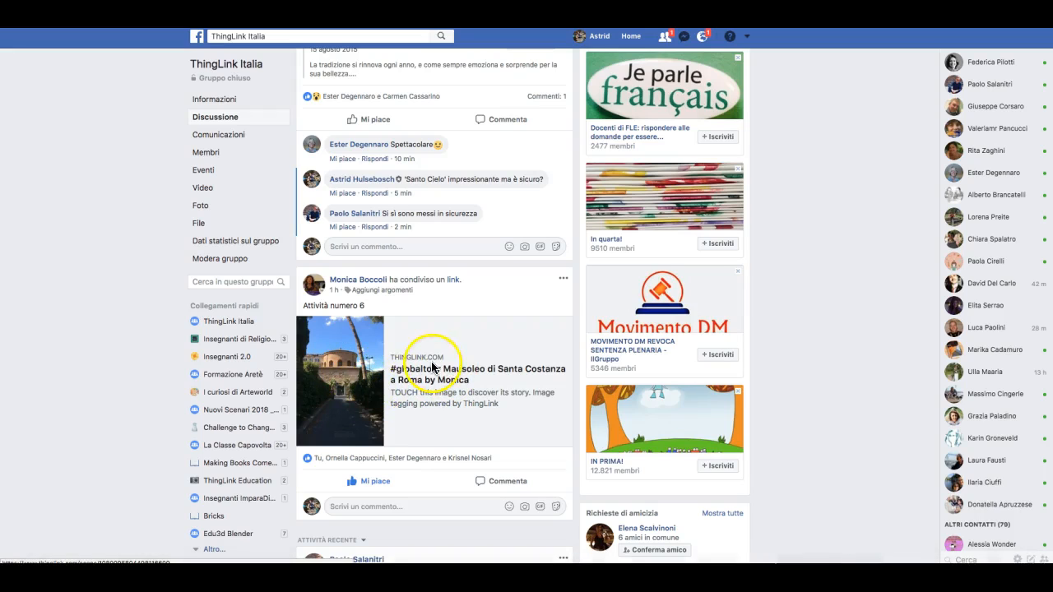
Open the Santa Costanza post, clone the image, and start editing the 'Clone of #globaltour…' copy
left_click(339, 382)
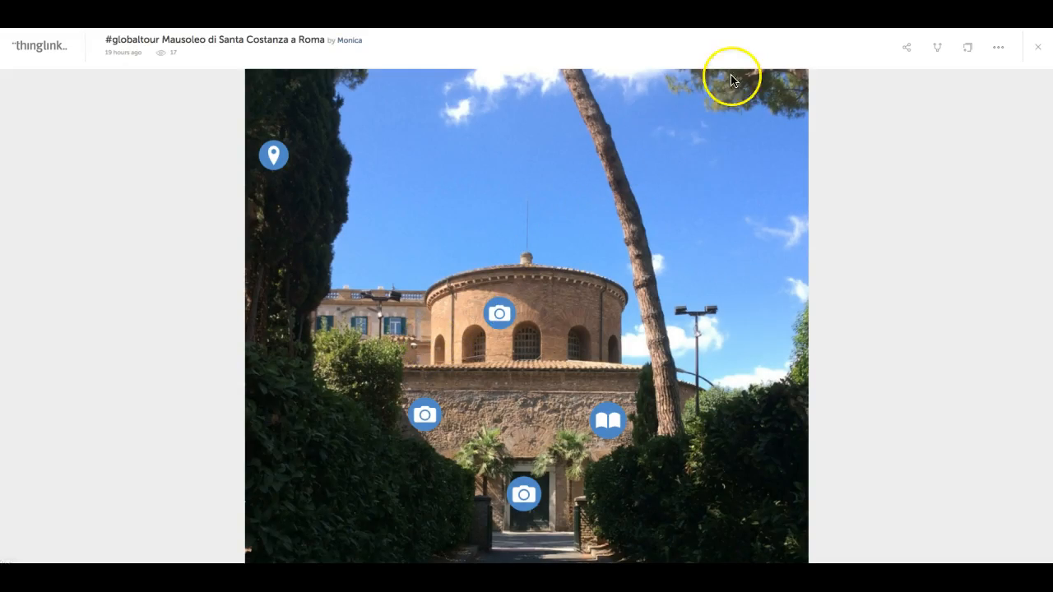
left_click(906, 47)
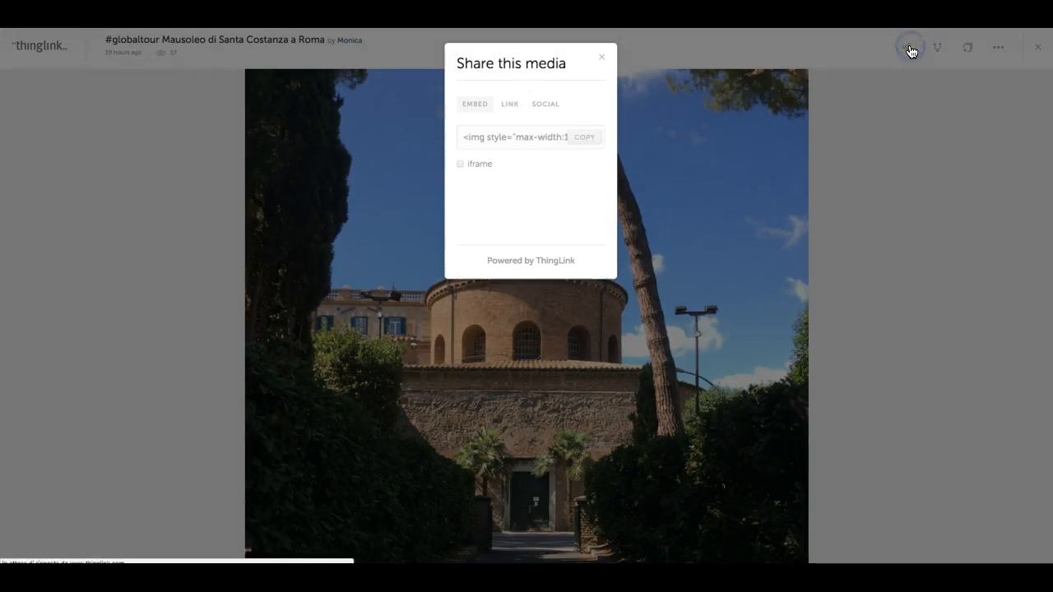
left_click(602, 56)
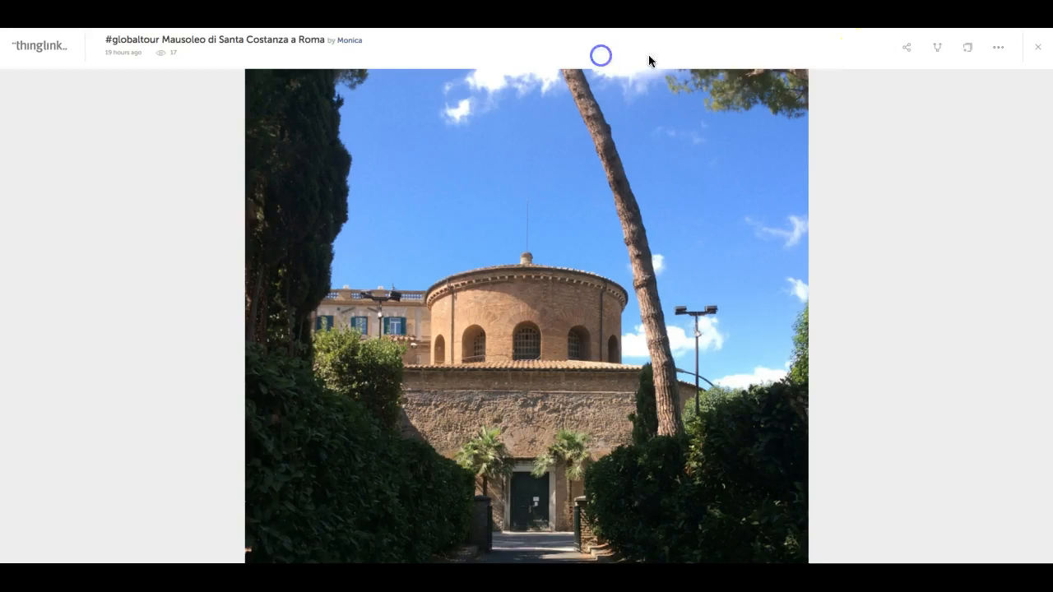
mouse_move(937, 47)
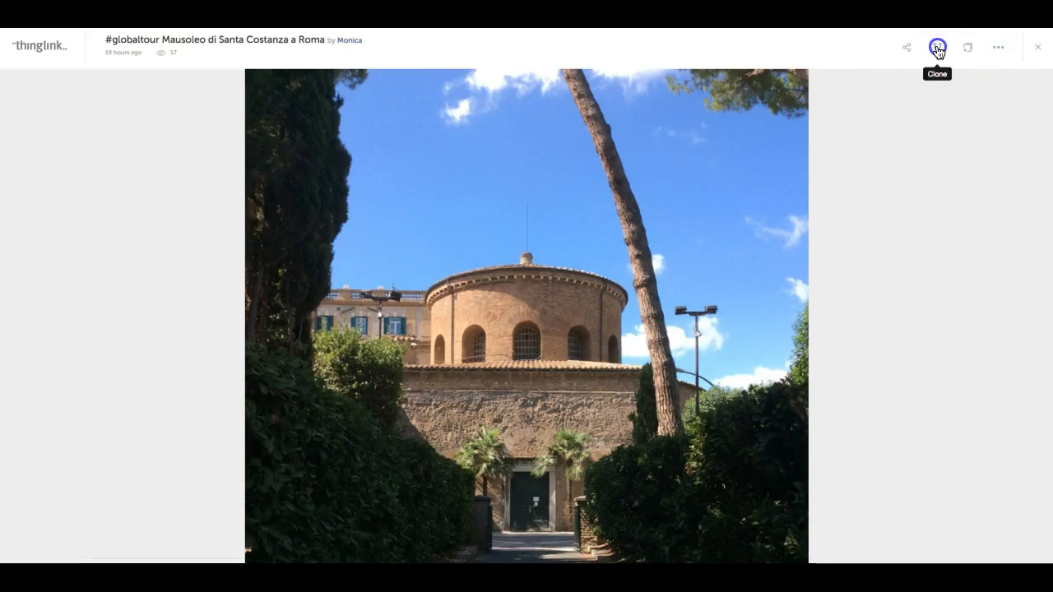
left_click(937, 47)
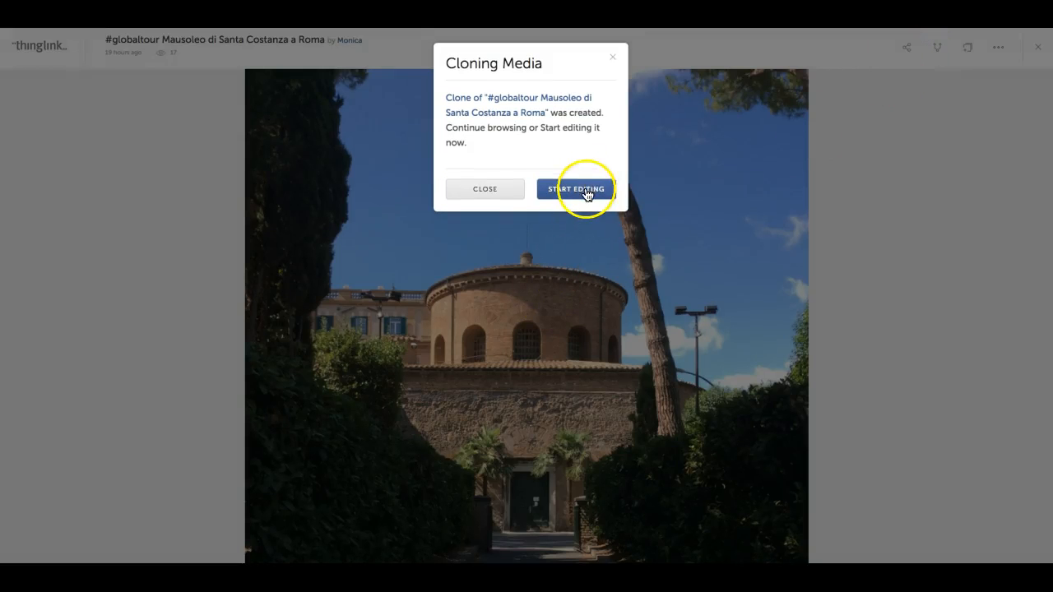
left_click(575, 188)
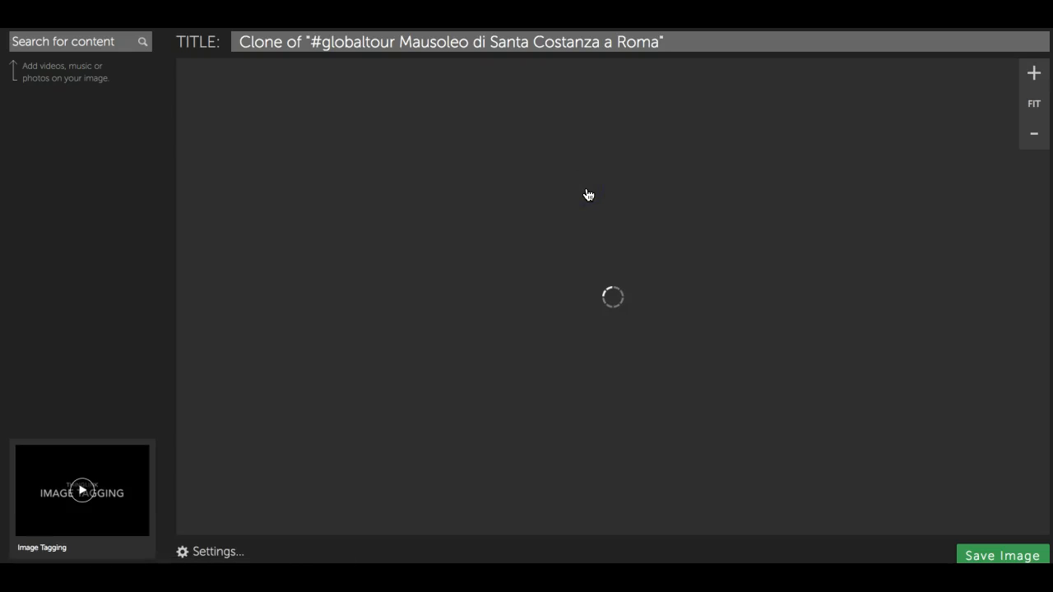